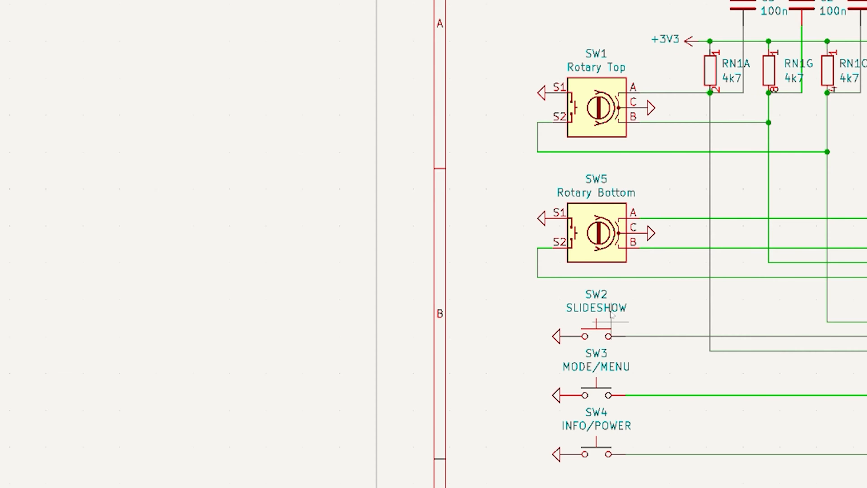
mouse_move(578, 437)
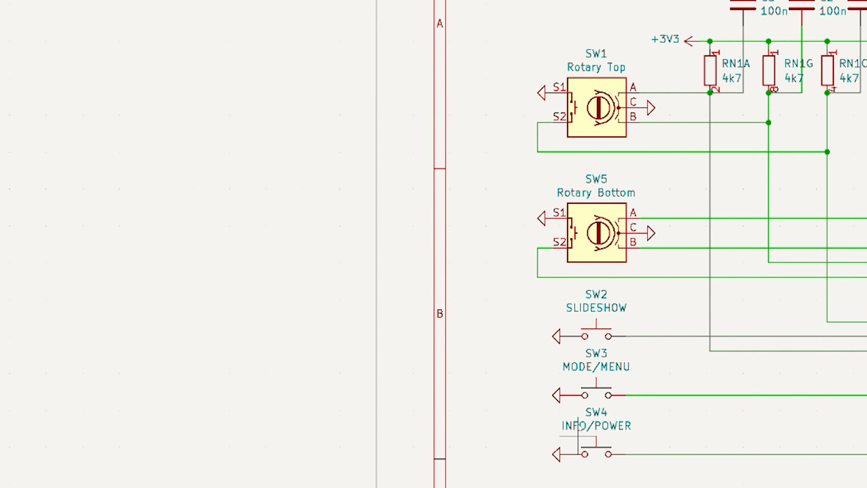
mouse_move(729, 211)
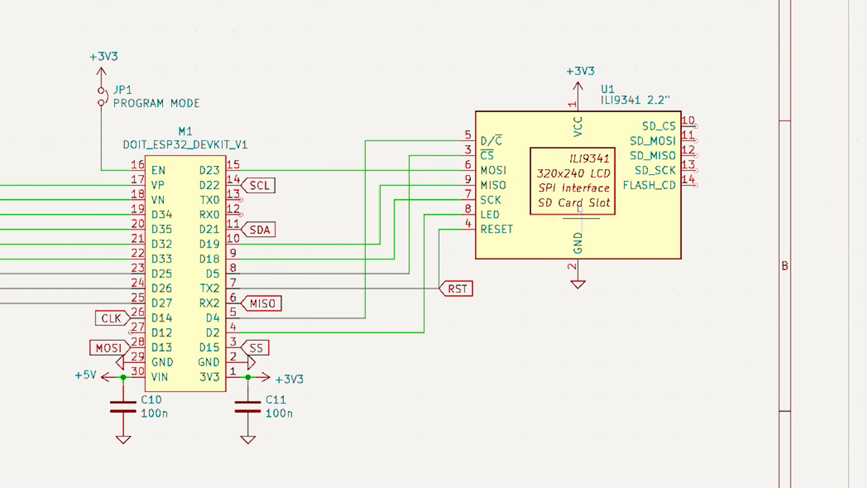
mouse_move(347, 276)
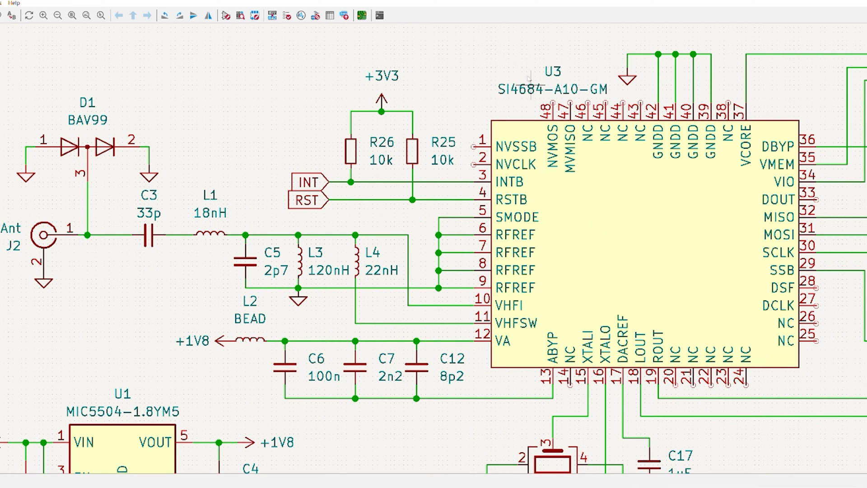
mouse_move(555, 88)
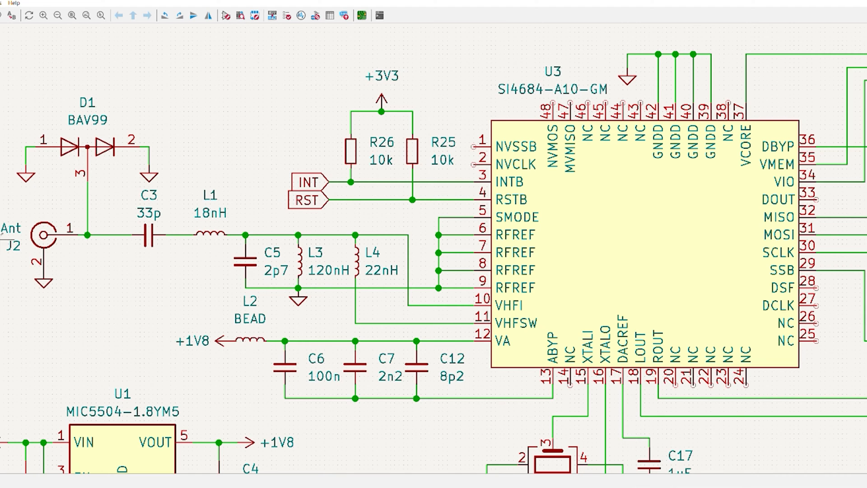
mouse_move(86, 221)
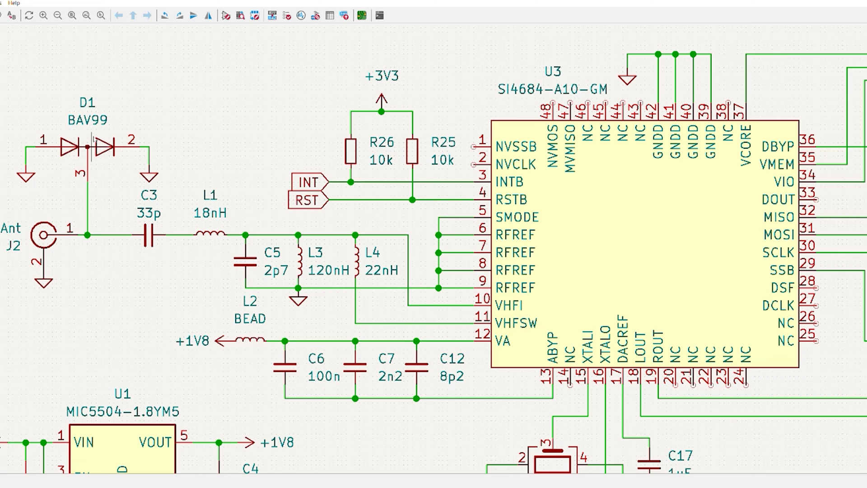
mouse_move(255, 210)
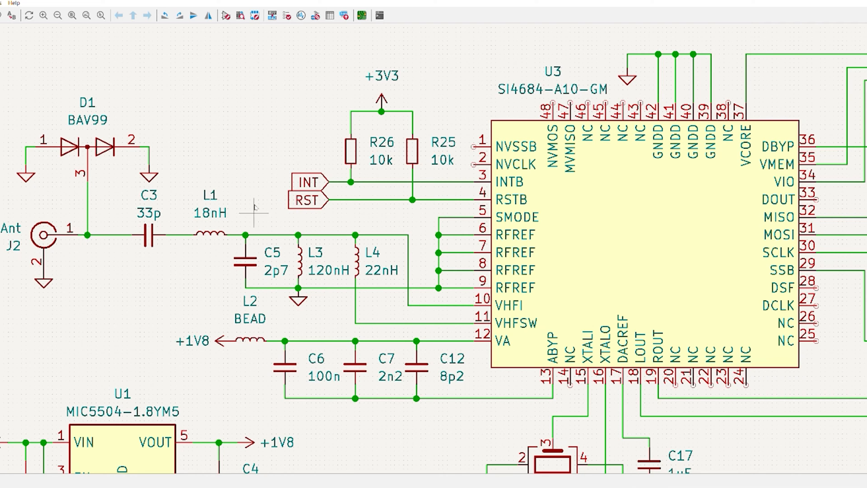
mouse_move(467, 299)
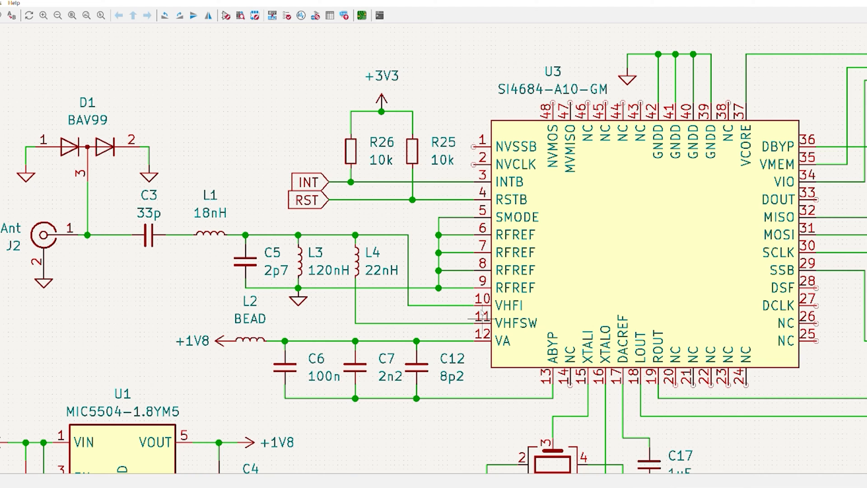
mouse_move(578, 299)
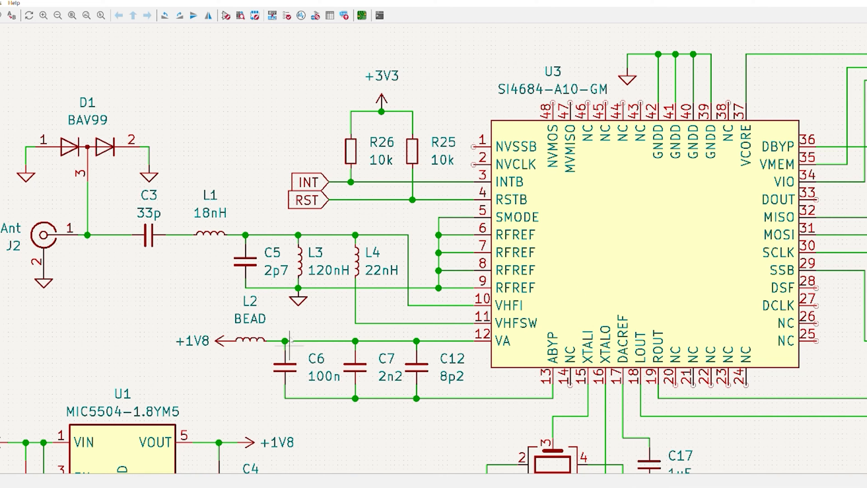
mouse_move(487, 385)
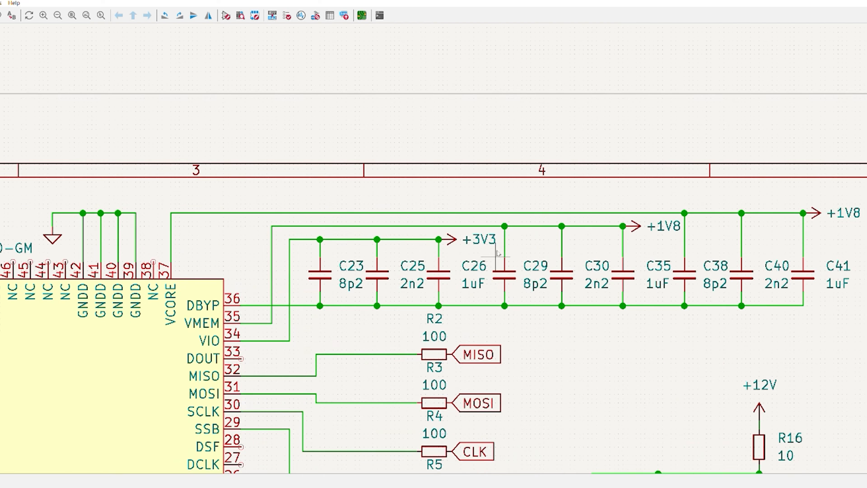
scroll(down, 3)
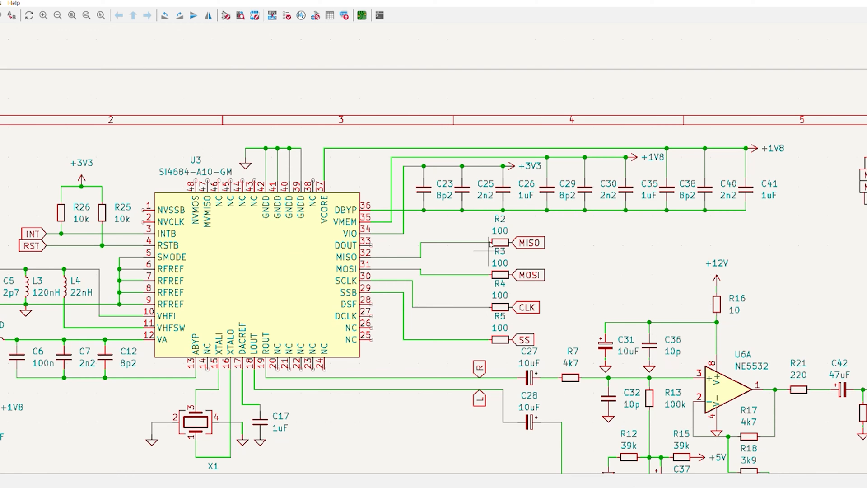
mouse_move(180, 435)
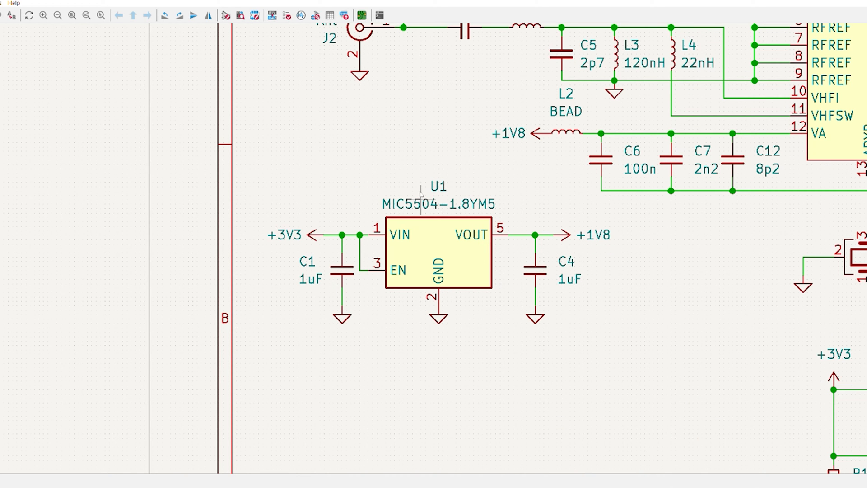
mouse_move(299, 230)
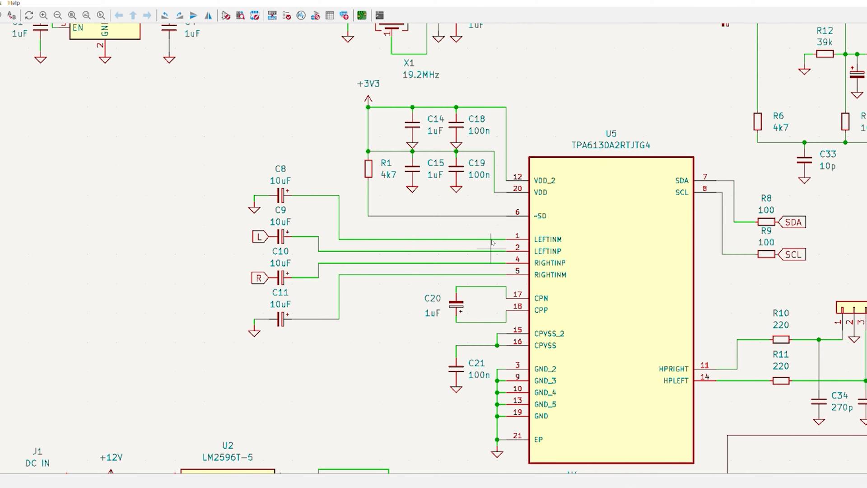
mouse_move(669, 151)
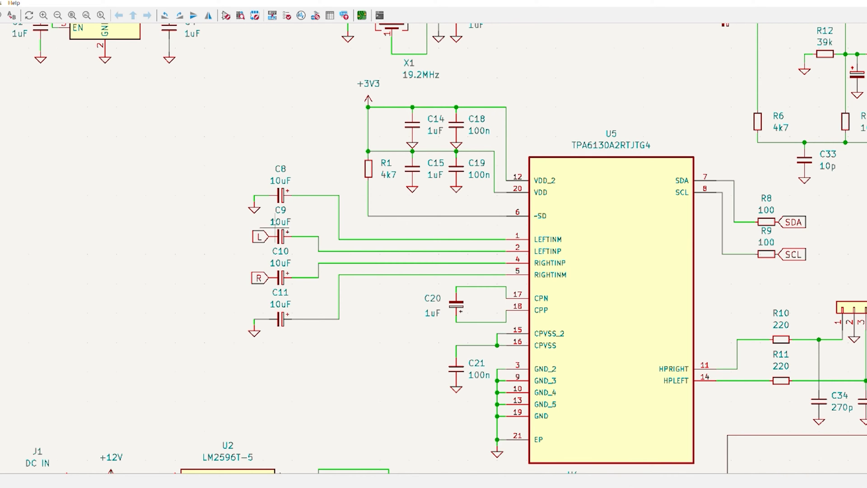
mouse_move(437, 166)
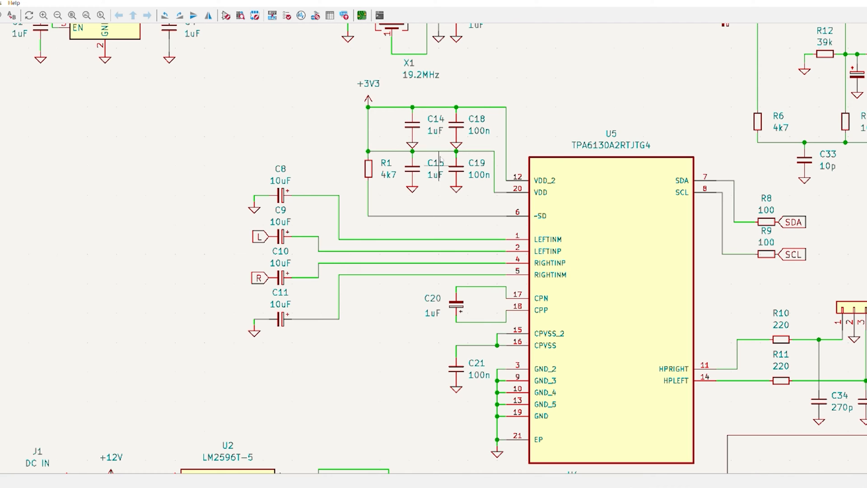
mouse_move(447, 354)
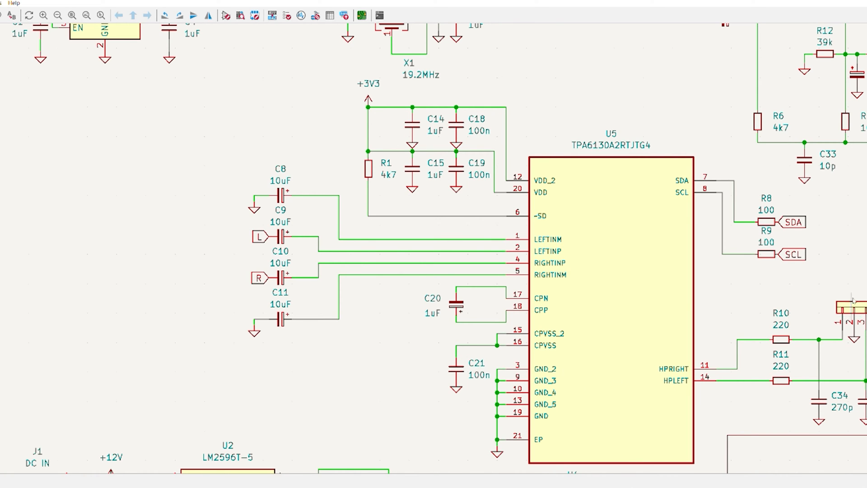
mouse_move(828, 267)
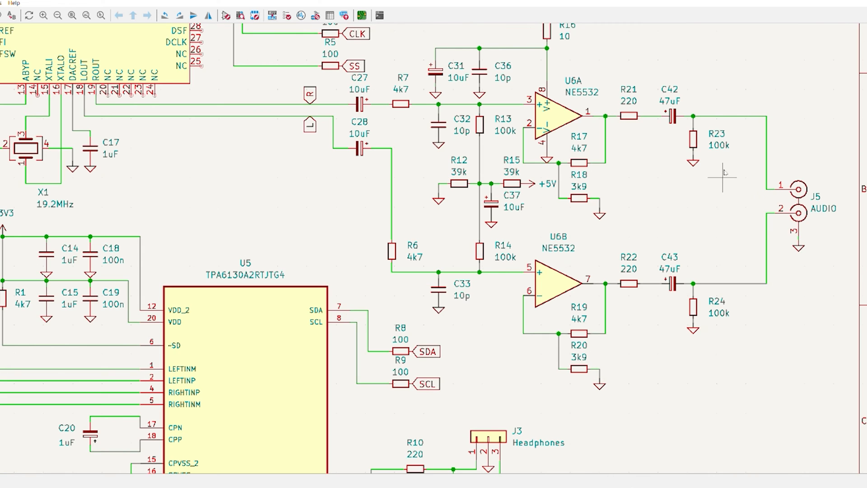
mouse_move(553, 108)
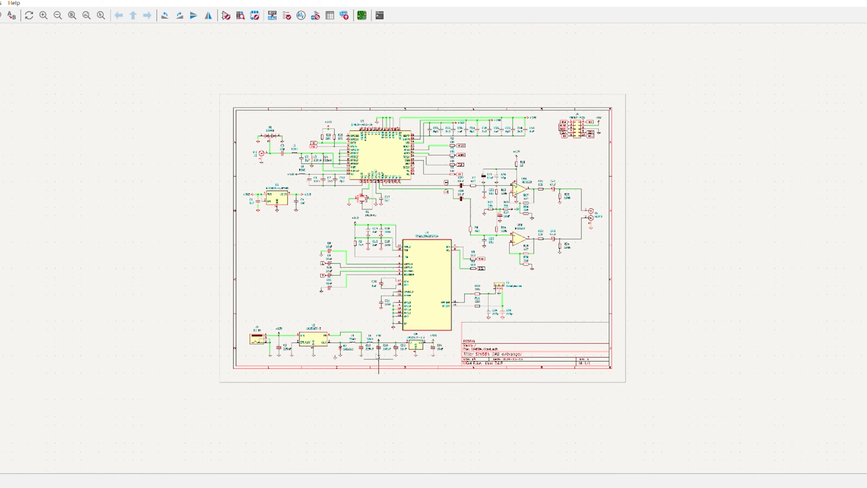
scroll(down, 3)
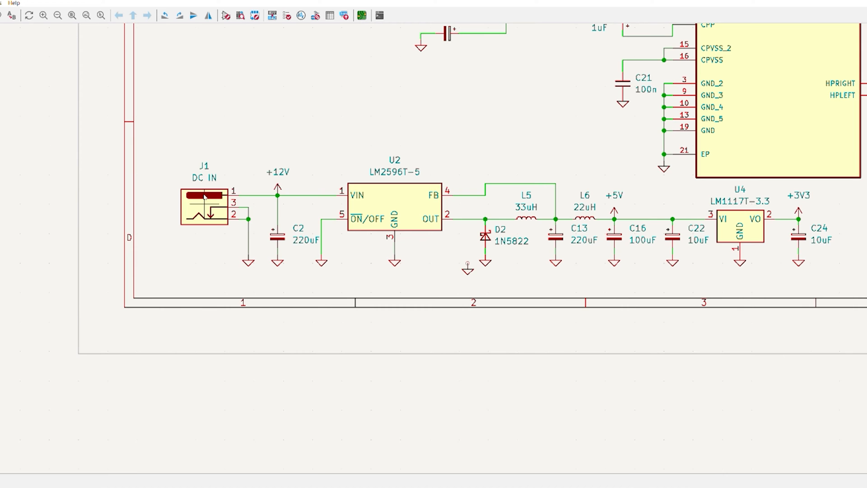
mouse_move(346, 202)
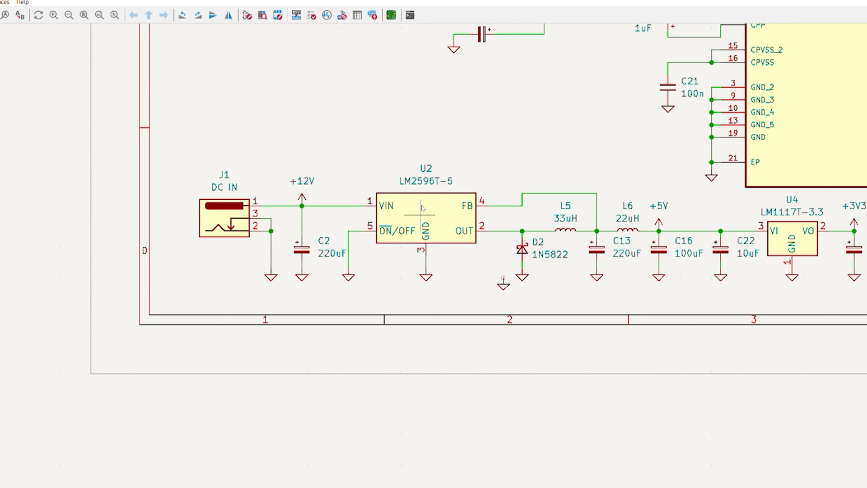
mouse_move(591, 217)
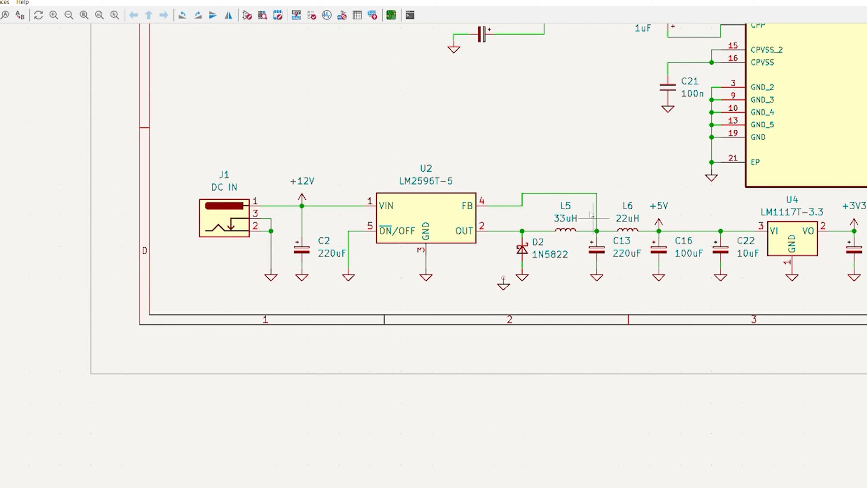
mouse_move(638, 267)
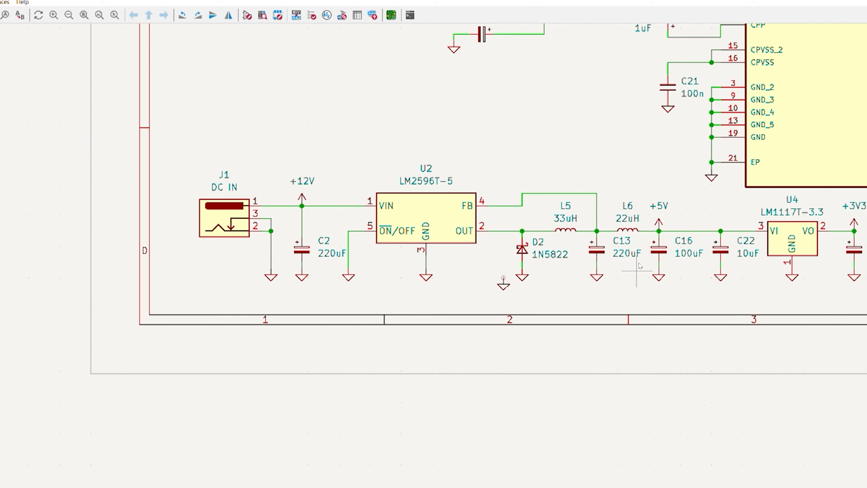
mouse_move(802, 243)
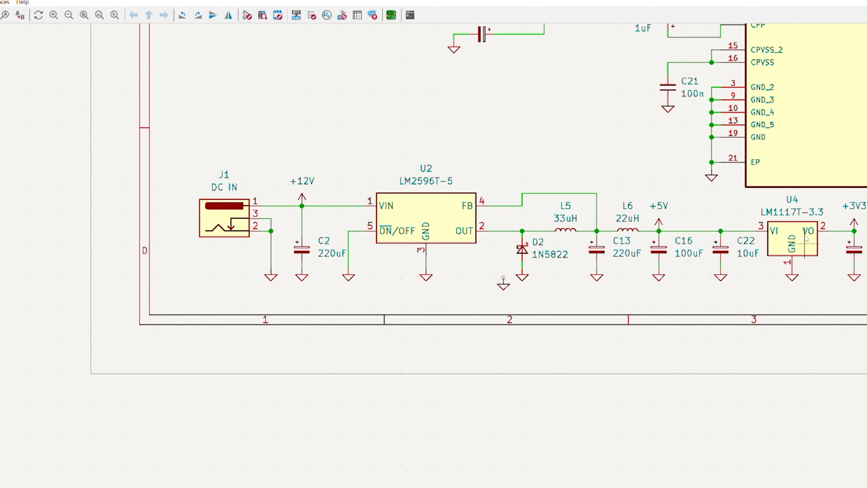
scroll(down, 3)
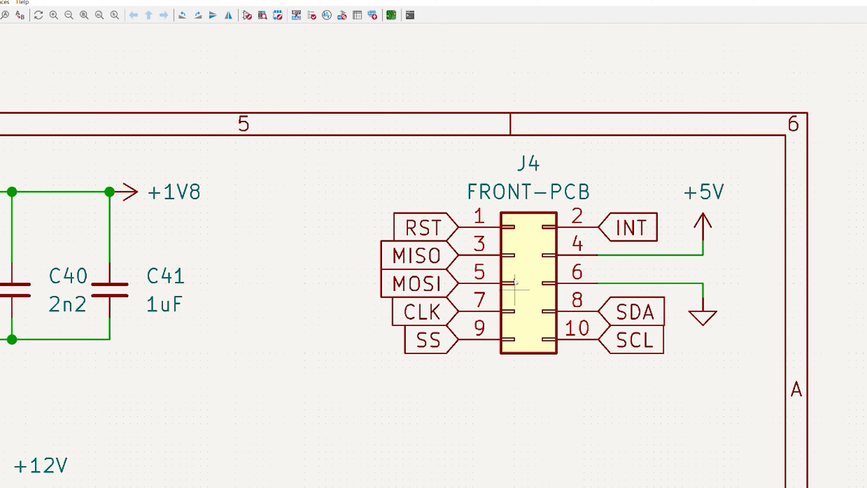
mouse_move(424, 220)
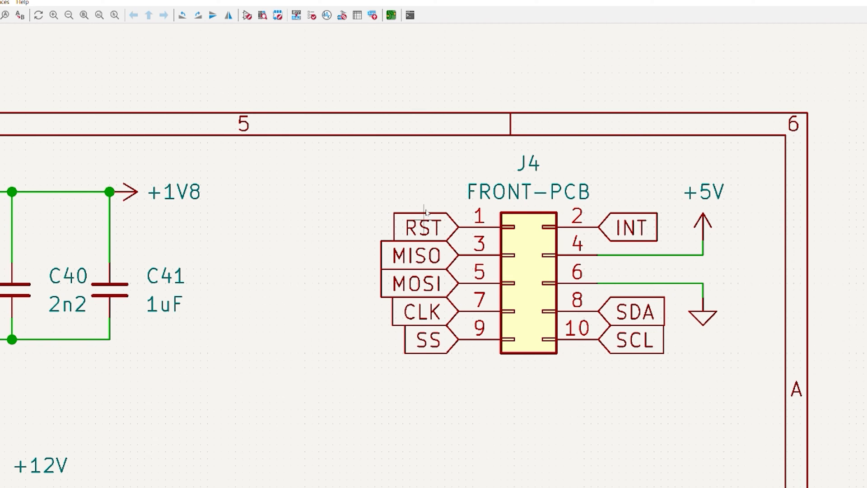
mouse_move(437, 245)
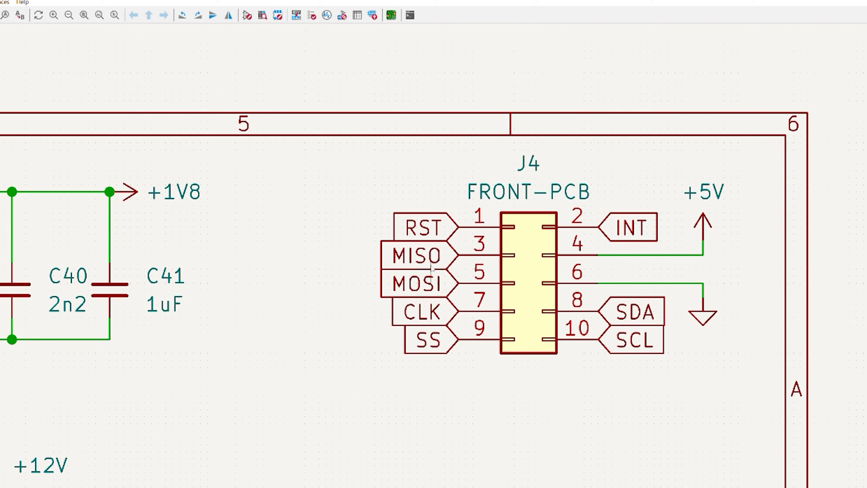
mouse_move(650, 331)
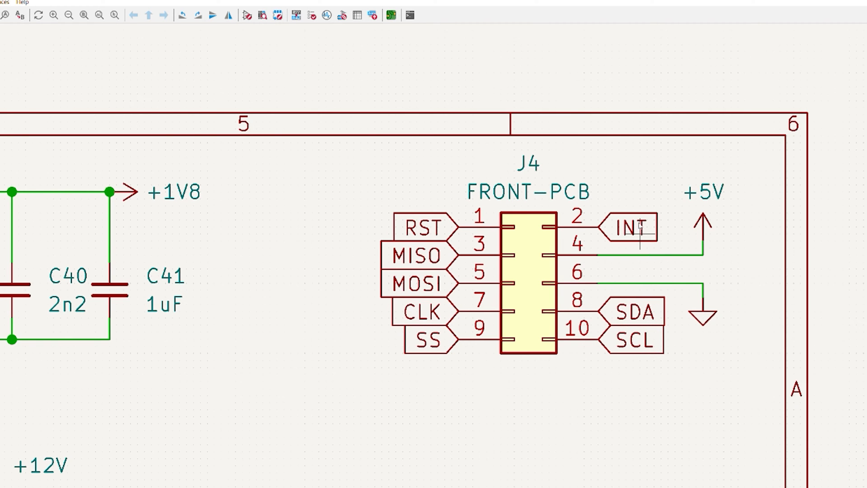
mouse_move(652, 252)
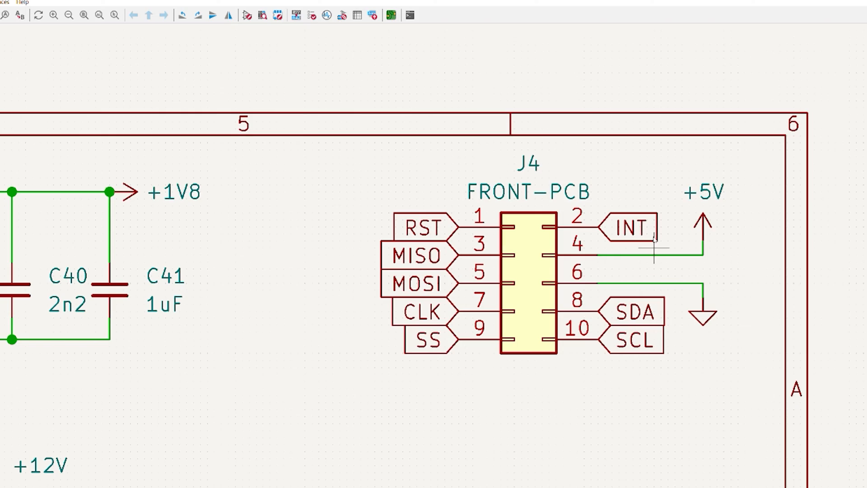